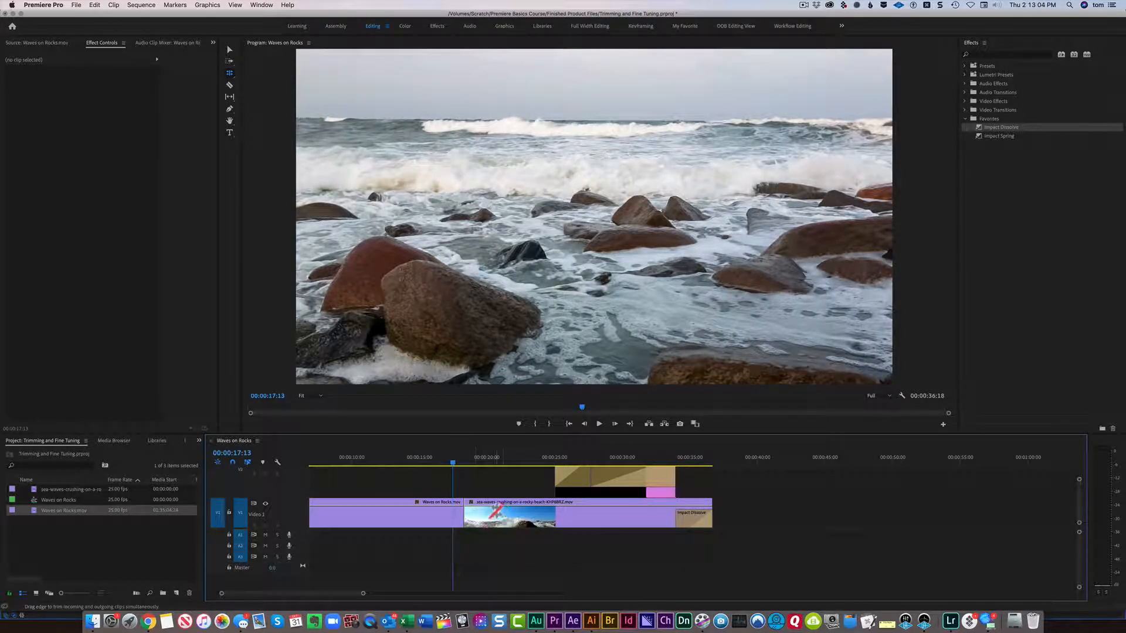
- Enter trim mode (Shift+T) to roll the cut toward about 19 seconds
key("Shift+T")
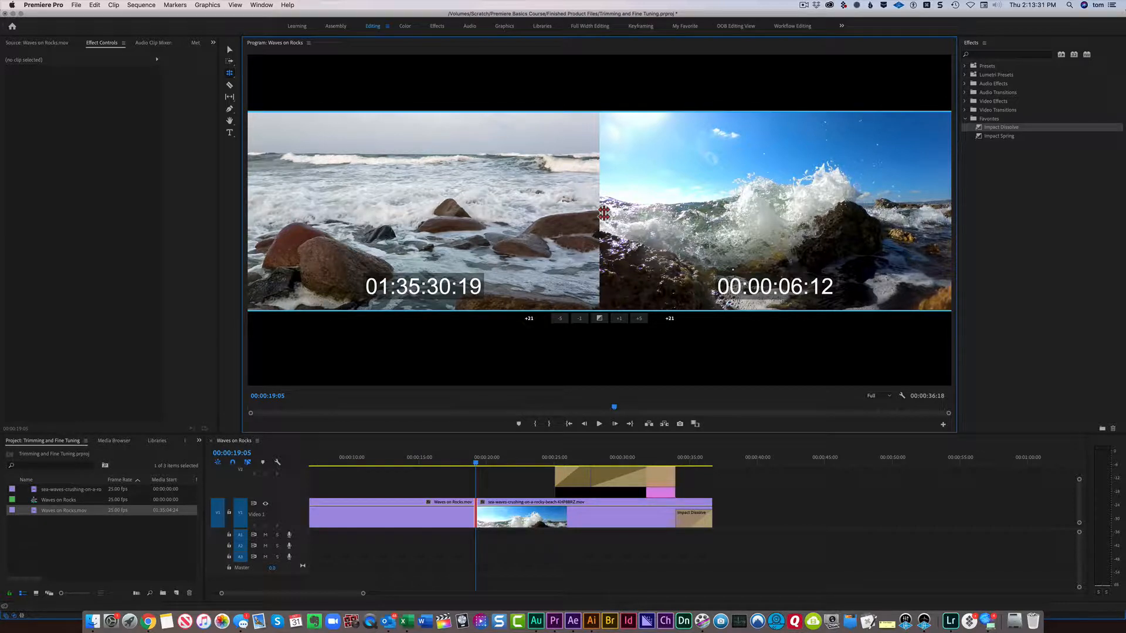
key("space")
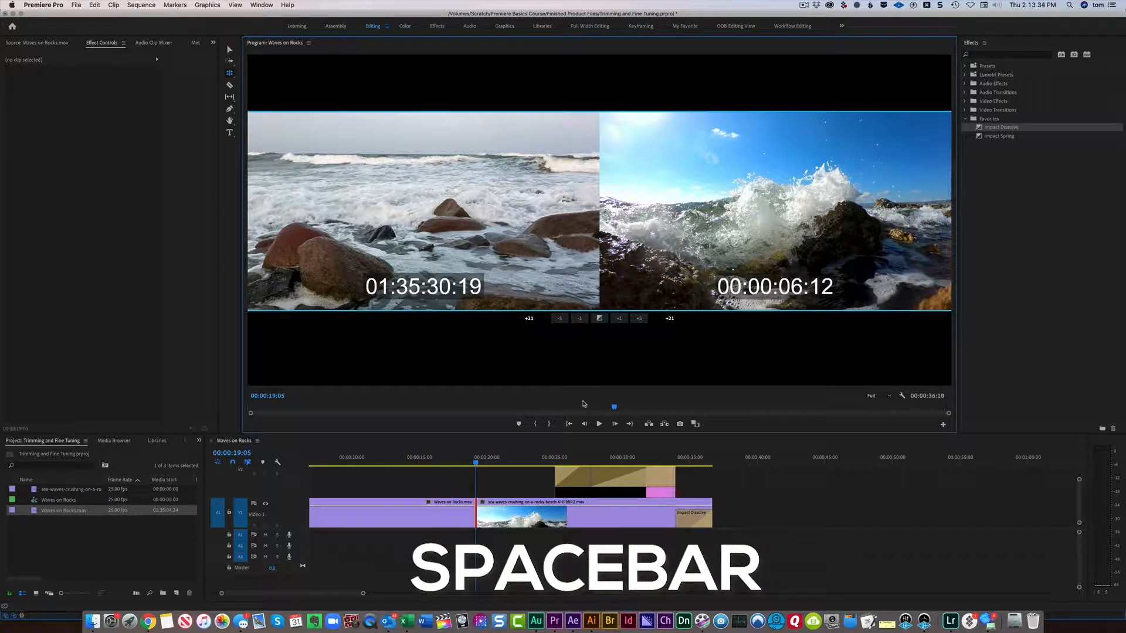
key("space")
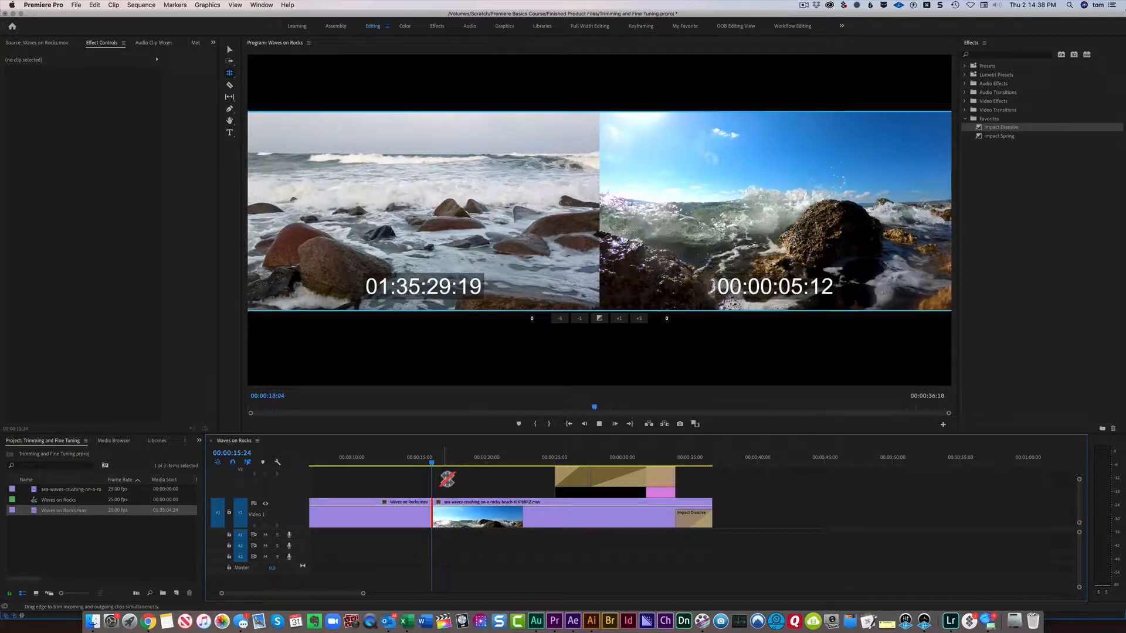
- Play around the edit in trim mode to check the cut near 20 seconds
key("k")
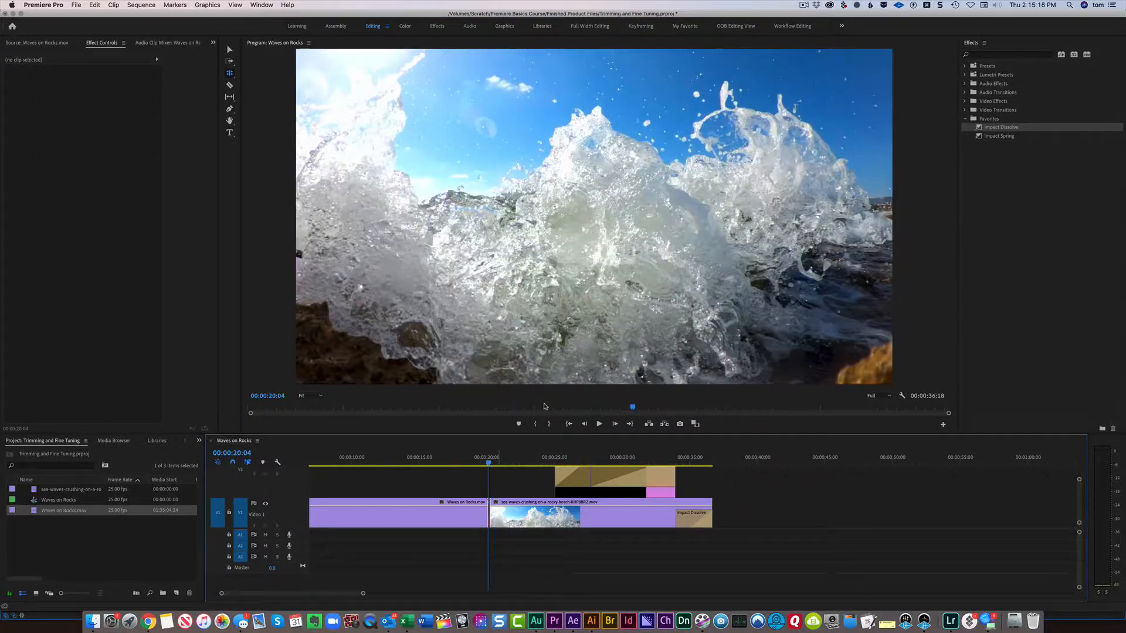
- Play from the new cut and skip ahead to the THE END title
left_click(599, 425)
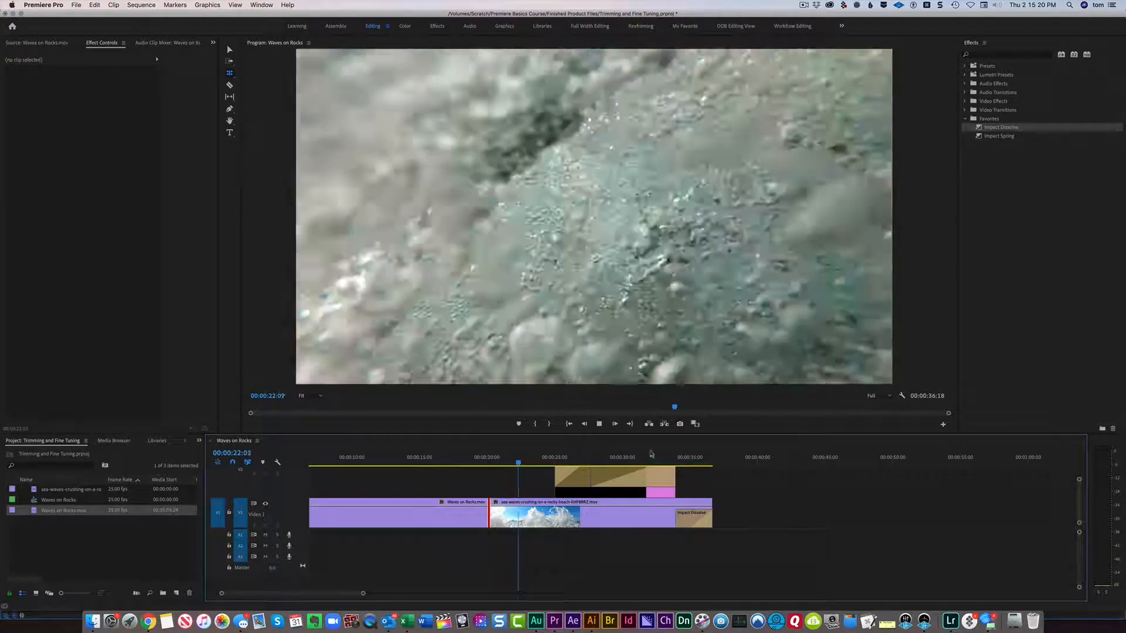
left_click(603, 462)
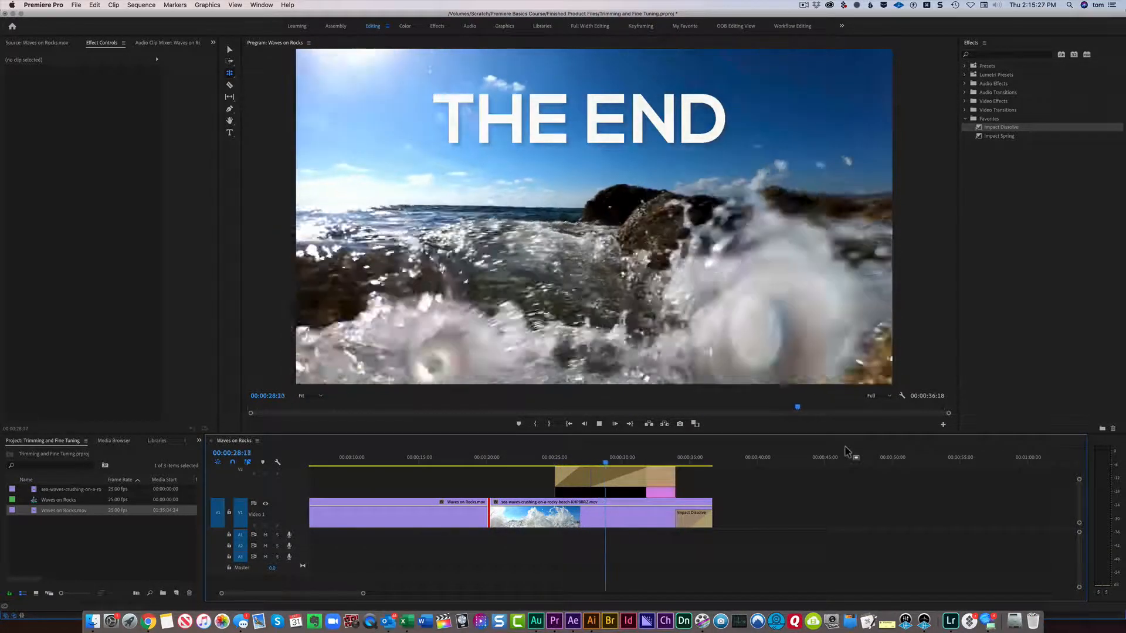